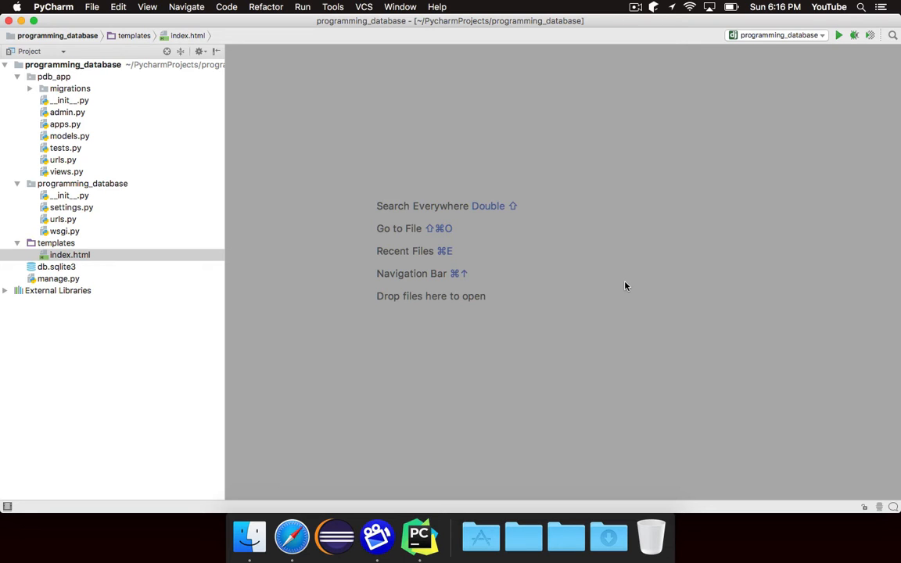
{"action": "mouse_move", "coordinate": [399, 246]}
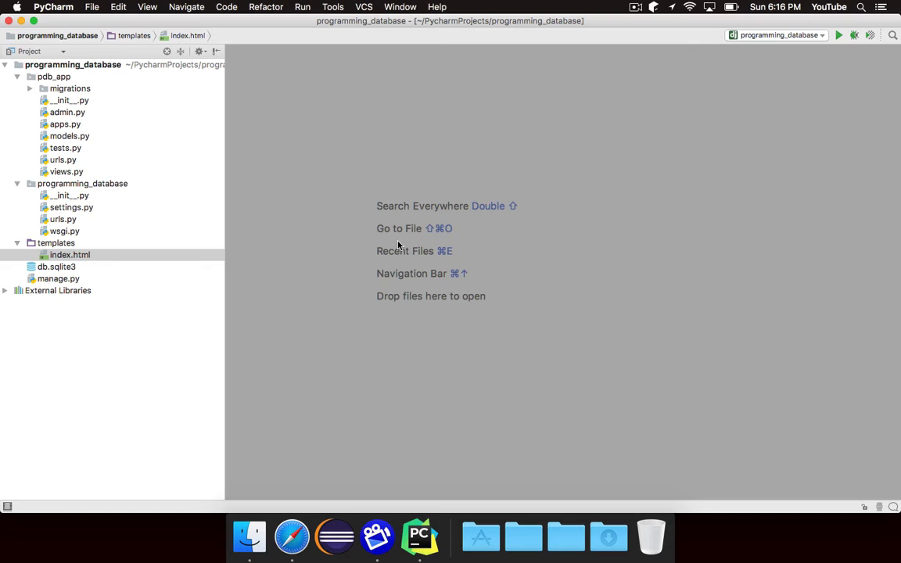
Bring pdb_app's models.py into the editor with its default Django import and comment.
{"action": "double_click", "coordinate": [69, 135]}
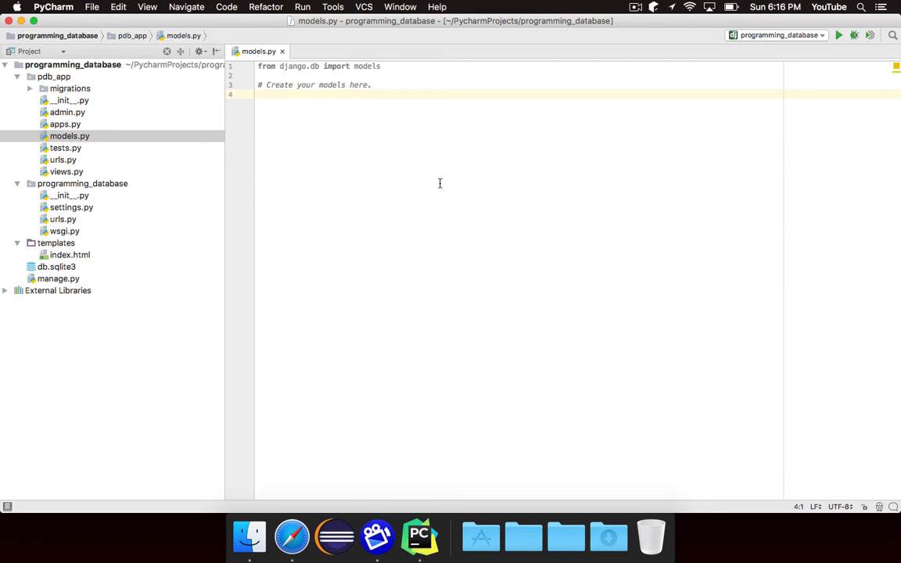
Declare class Item(models.Model): below the import.
{"action": "type", "text": "class"}
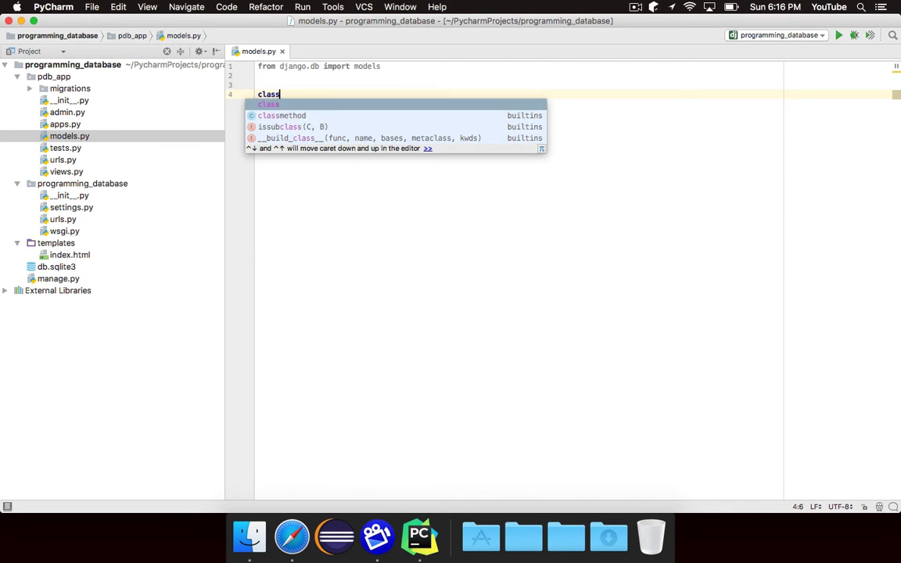
{"action": "type", "text": "Item()"}
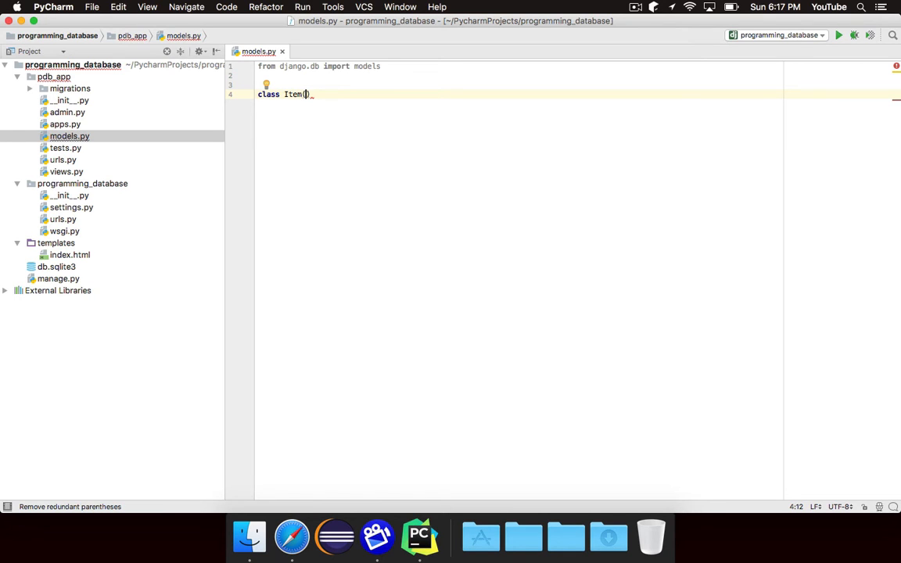
{"action": "type", "text": "models"}
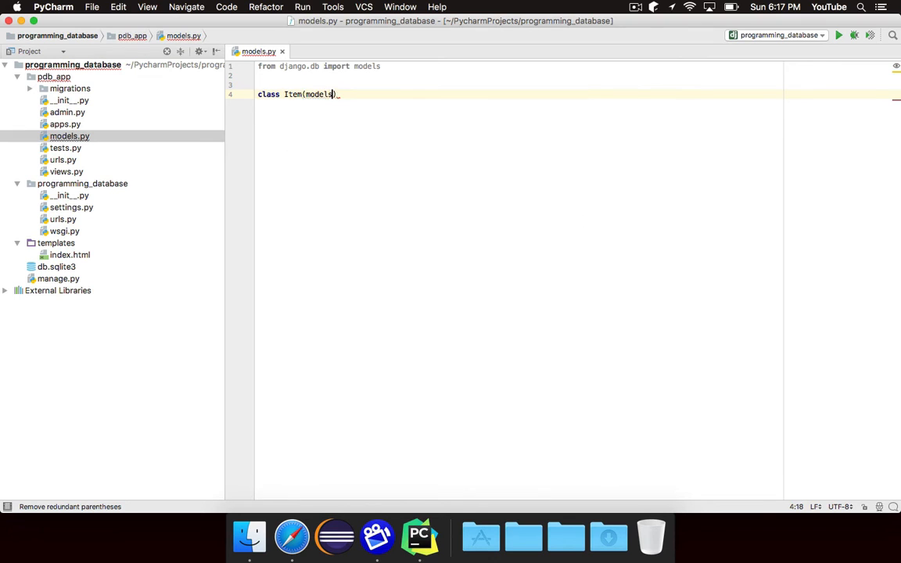
{"action": "type", "text": ".Model):"}
{"action": "type", "text": "pass"}
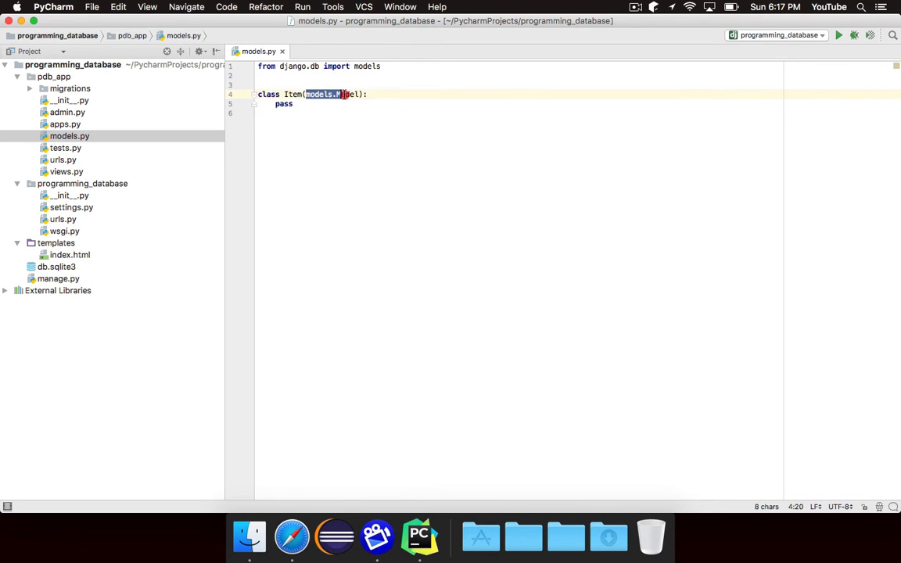
{"action": "left_click", "coordinate": [294, 104]}
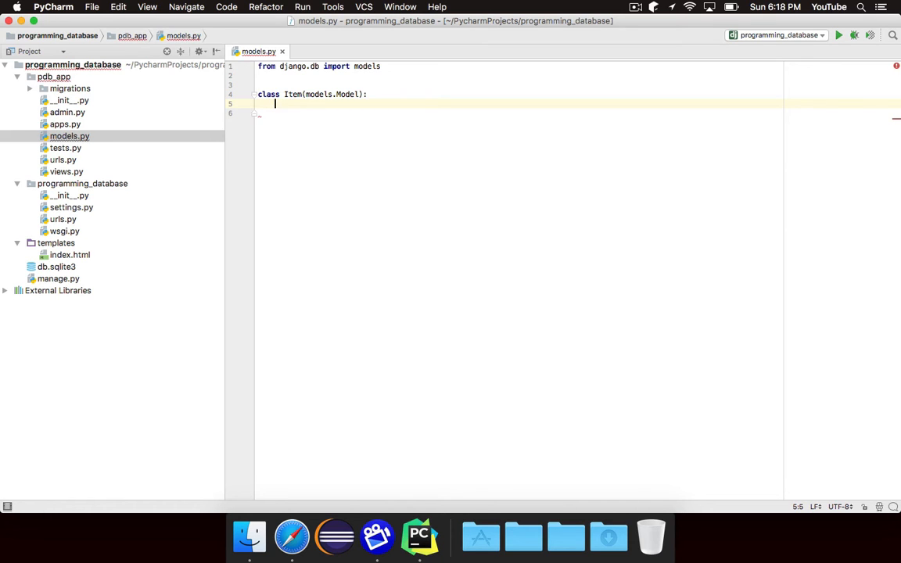
Add name = models.CharField(max_length=32) as the first Item field.
{"action": "type", "text": "name ="}
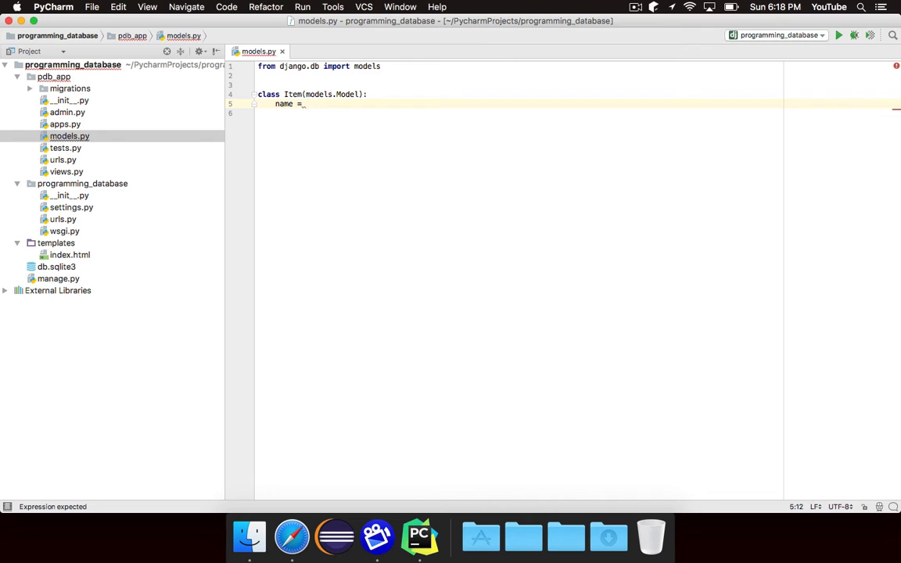
{"action": "type", "text": "models.CharField("}
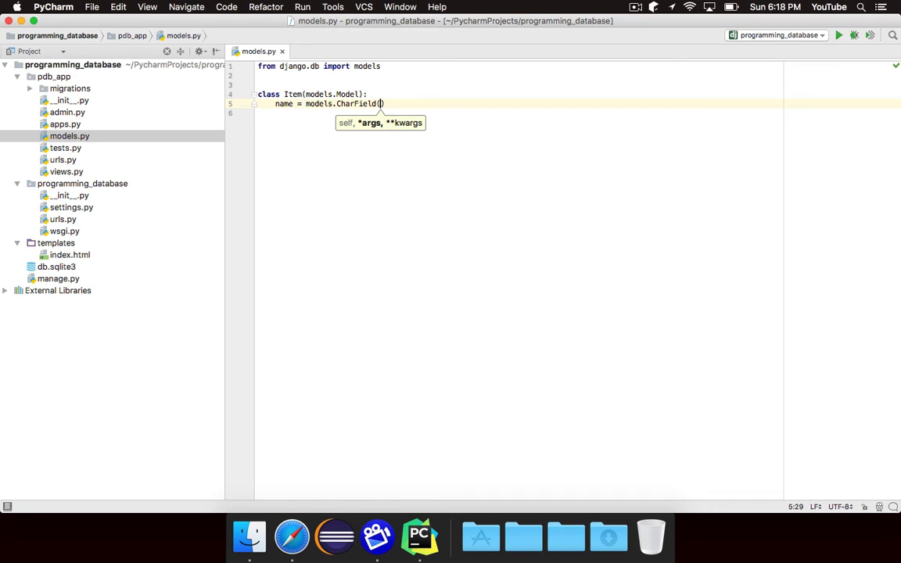
{"action": "type", "text": "max_length="}
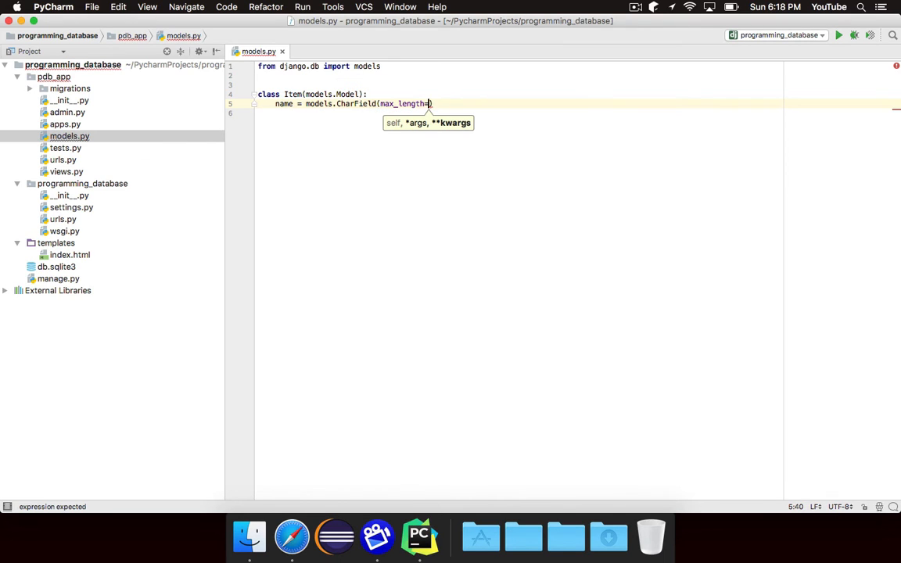
{"action": "type", "text": "32)"}
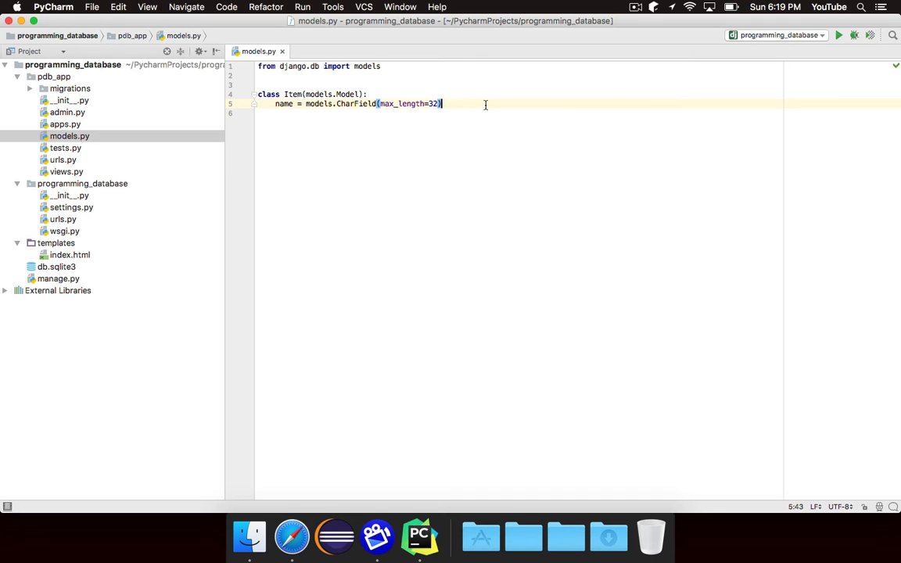
{"action": "mouse_move", "coordinate": [419, 103]}
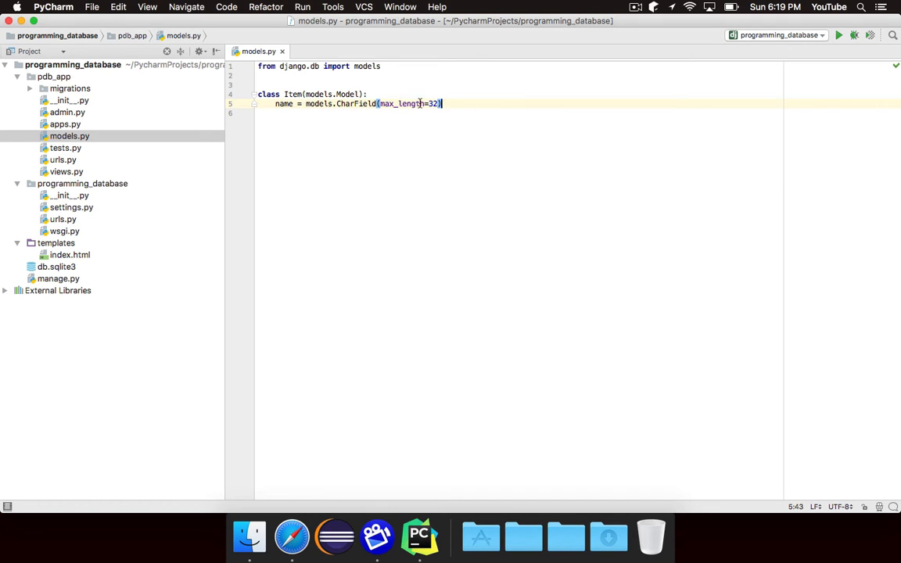
{"action": "mouse_move", "coordinate": [470, 110]}
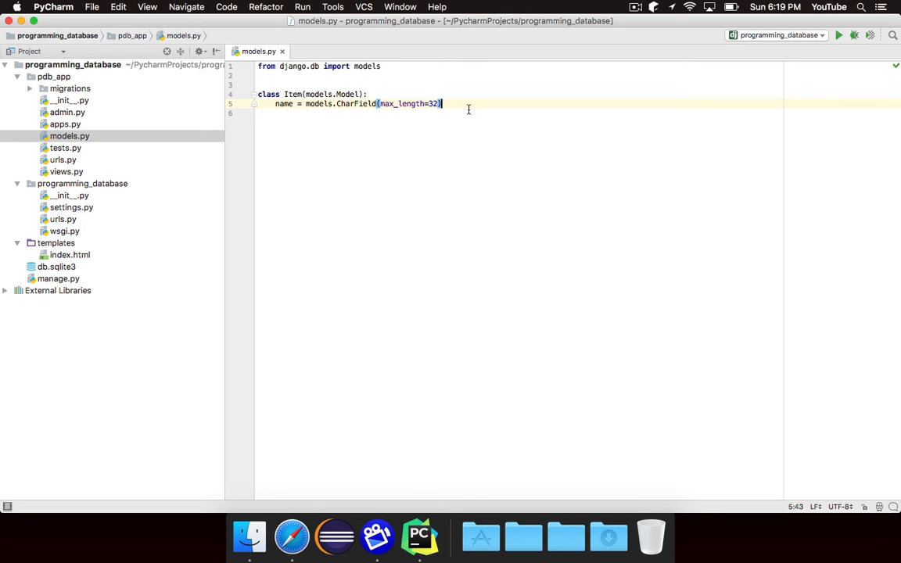
{"action": "double_click", "coordinate": [284, 103]}
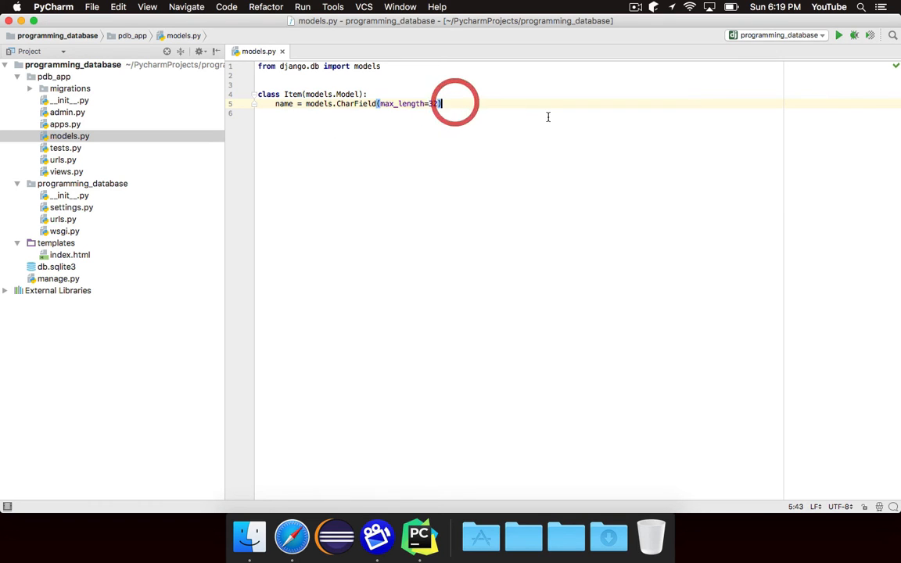
Add description = models.TextField() after the name field.
{"action": "type", "text": "descr"}
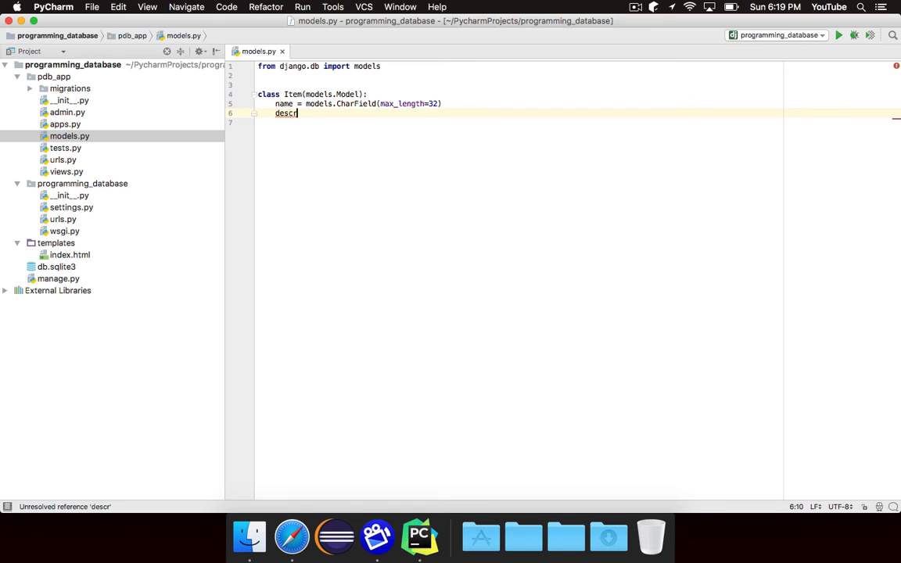
{"action": "type", "text": "iption ="}
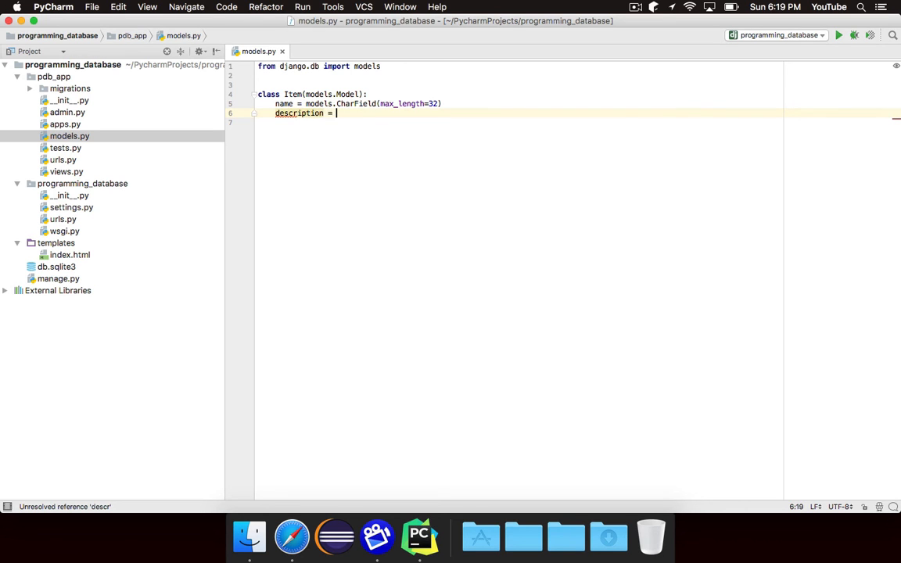
{"action": "type", "text": "models.TextField()"}
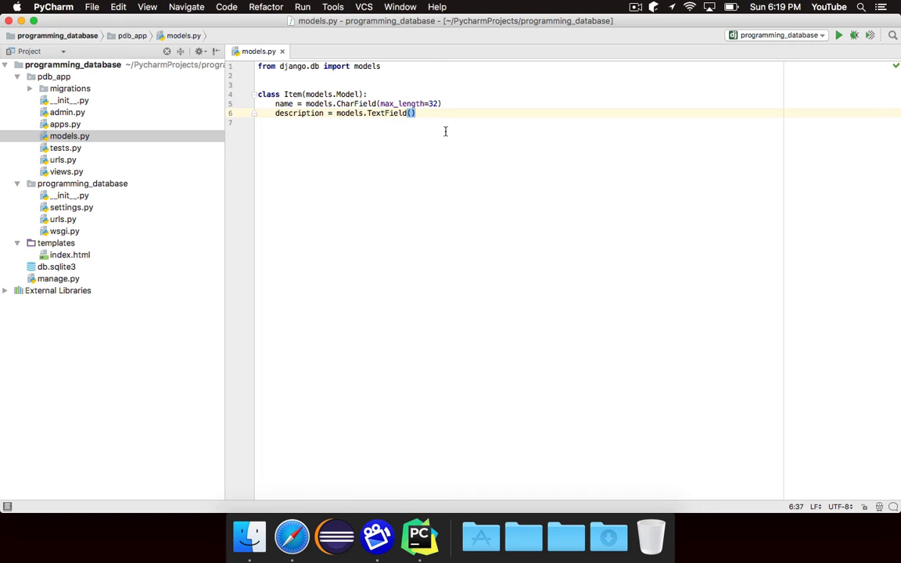
{"action": "mouse_move", "coordinate": [299, 115]}
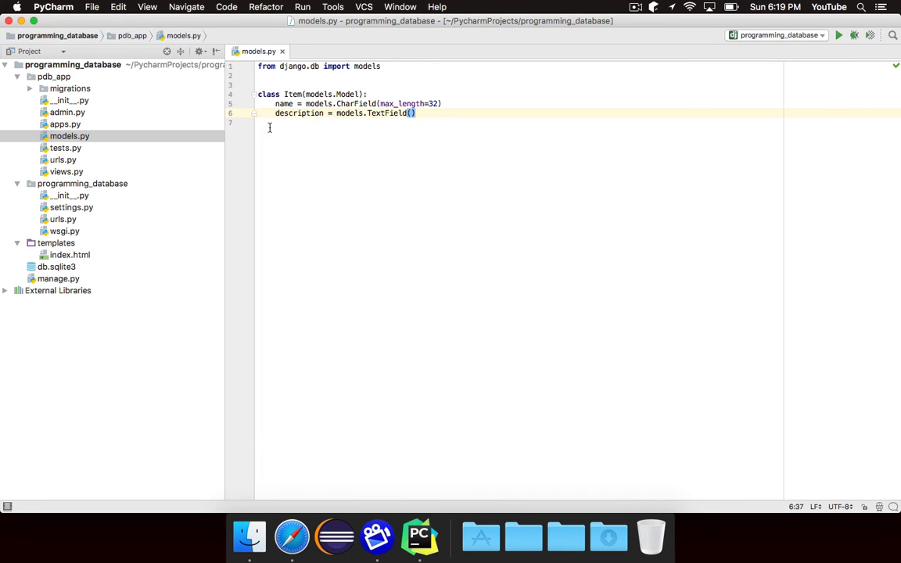
{"action": "mouse_move", "coordinate": [321, 150]}
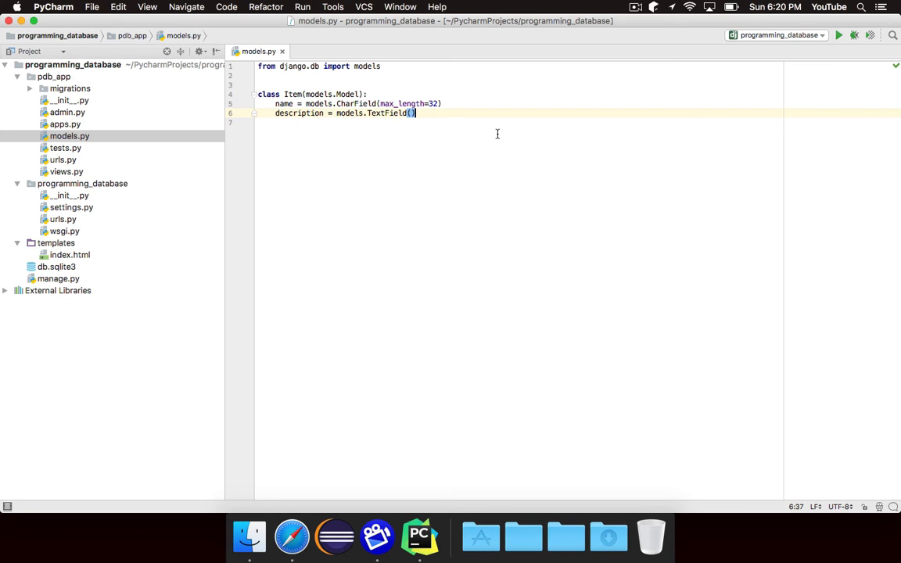
{"action": "mouse_move", "coordinate": [466, 116]}
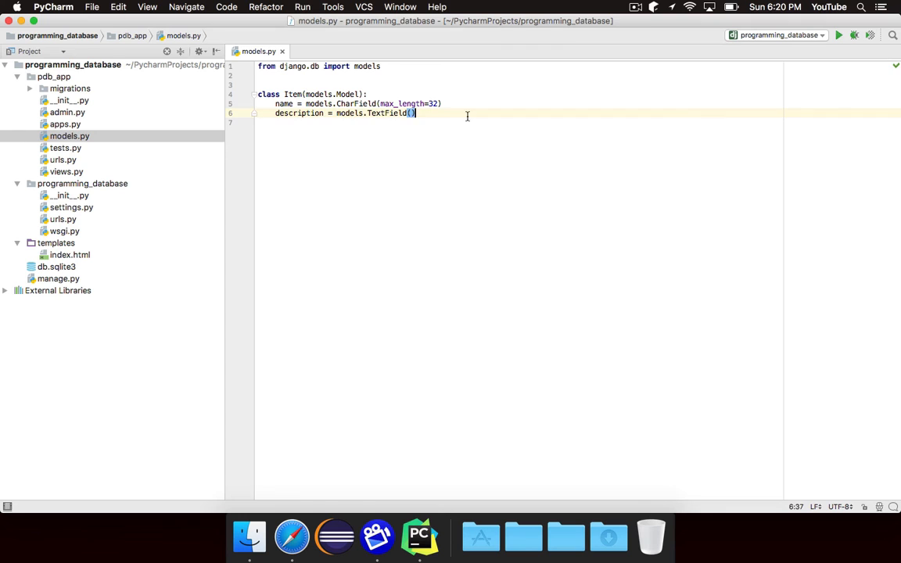
Define def __str__(self): returning self.name under the fields.
{"action": "type", "text": "def __str__(self):"}
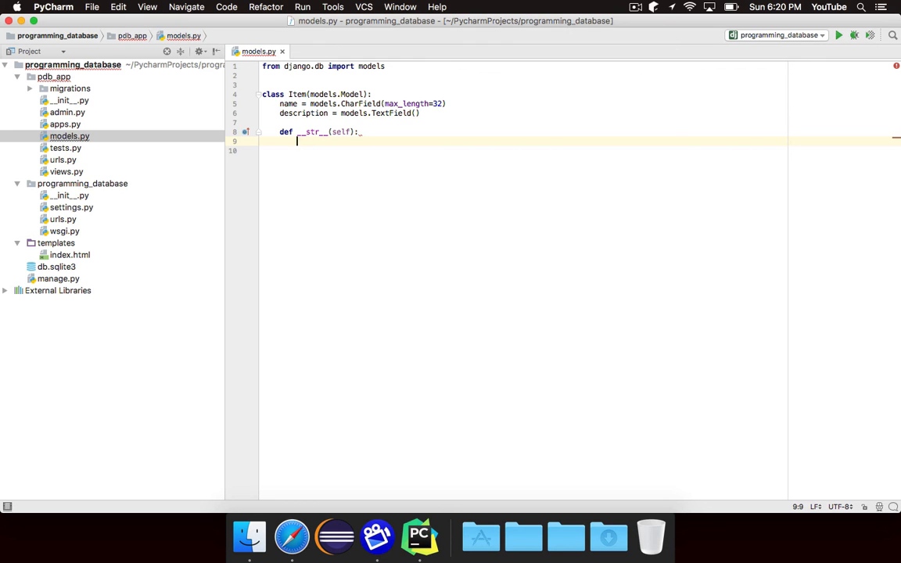
{"action": "type", "text": "return self."}
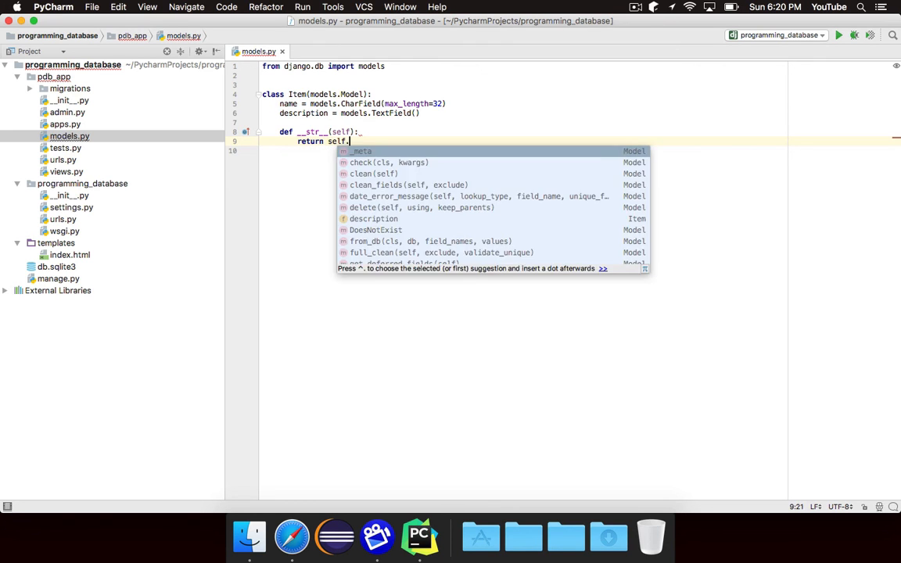
{"action": "type", "text": "name"}
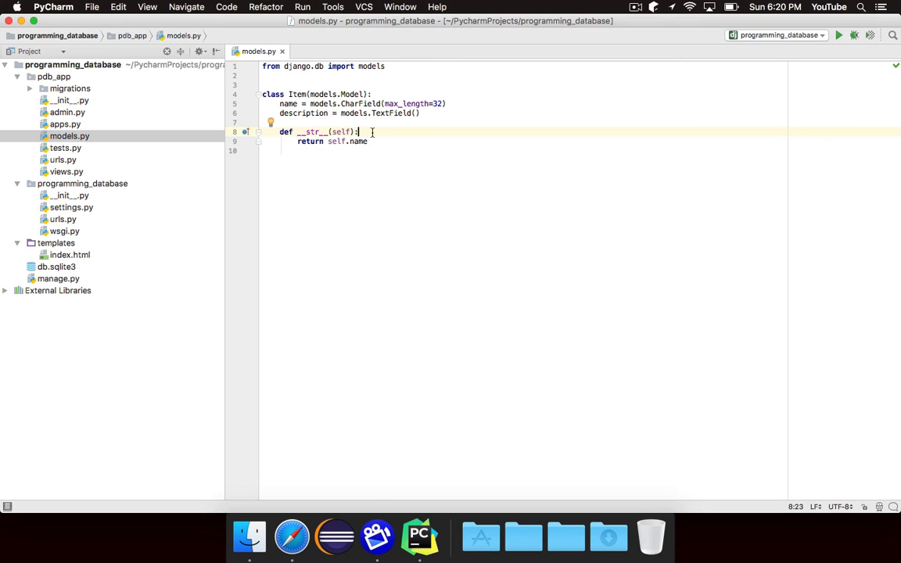
{"action": "mouse_move", "coordinate": [325, 150]}
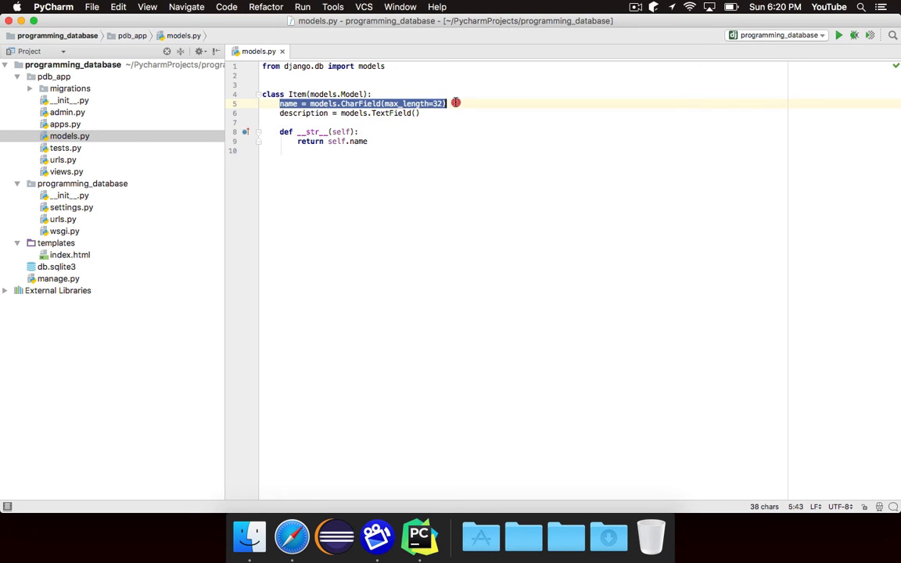
{"action": "left_click", "coordinate": [420, 113]}
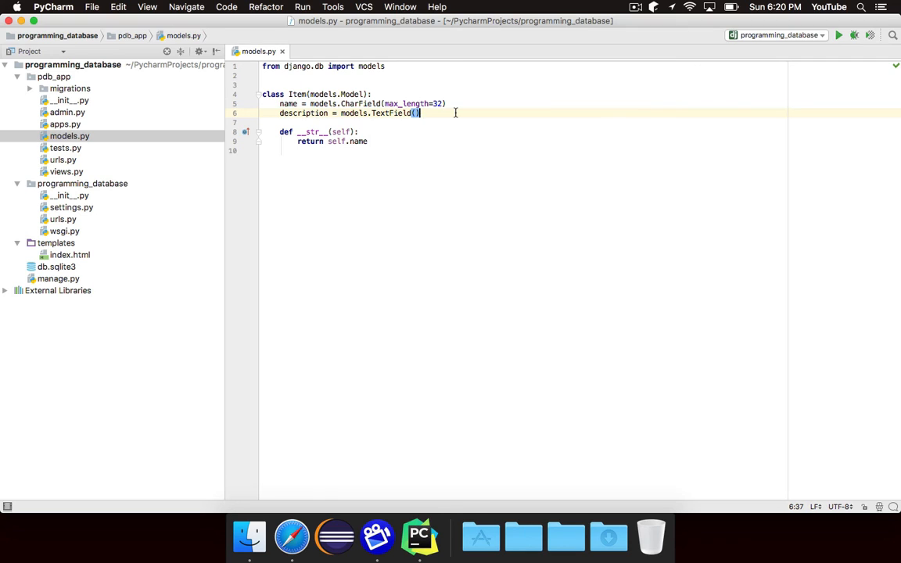